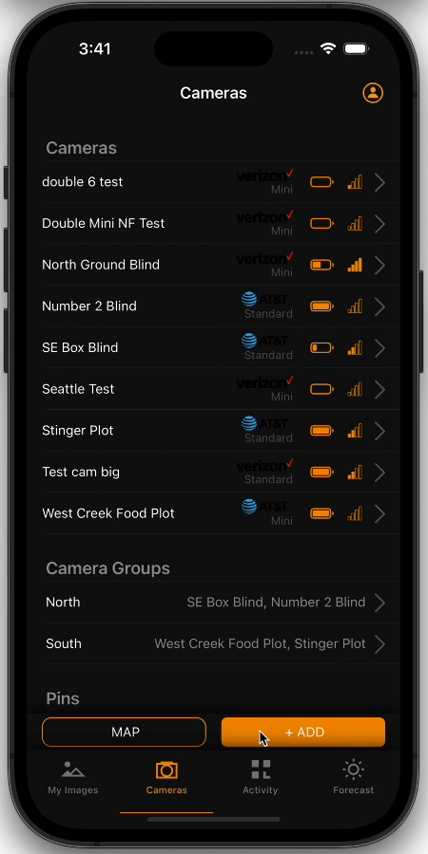
Bring up the Add Smart Camera prompt from the Cameras screen's add options
left_click(302, 732)
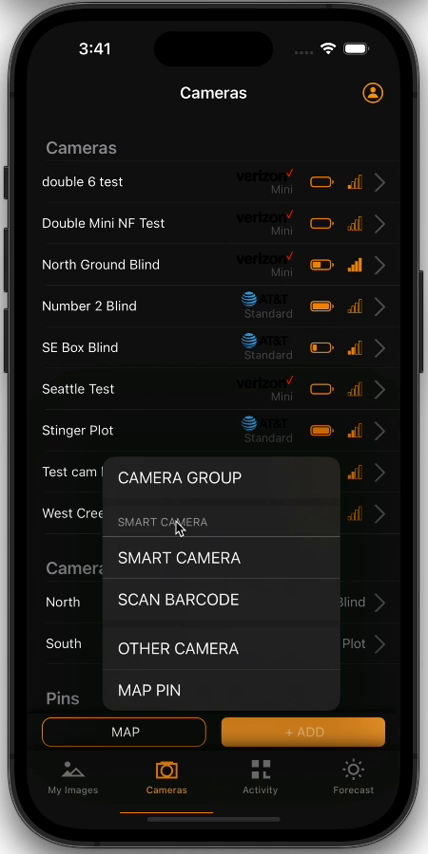
mouse_move(228, 572)
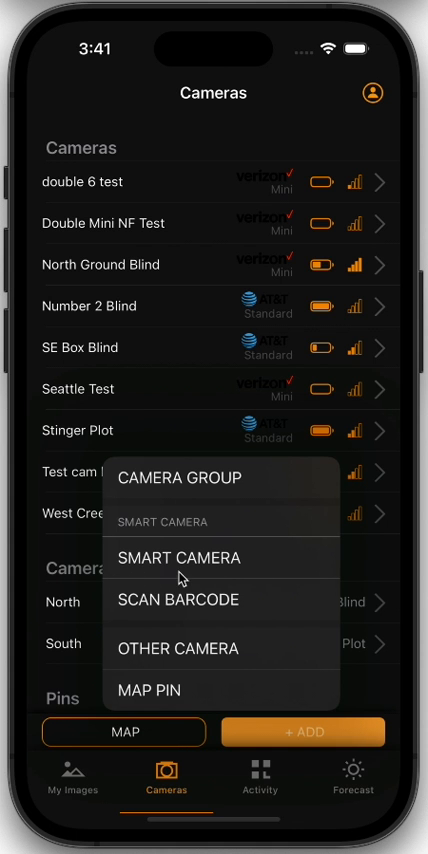
mouse_move(250, 618)
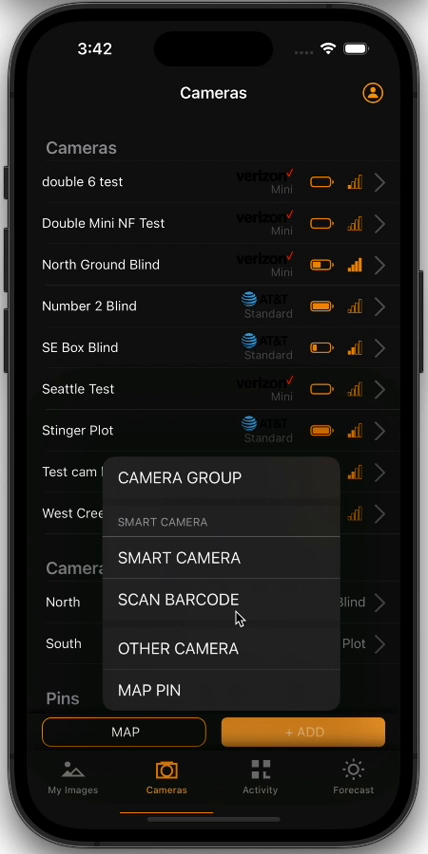
mouse_move(124, 620)
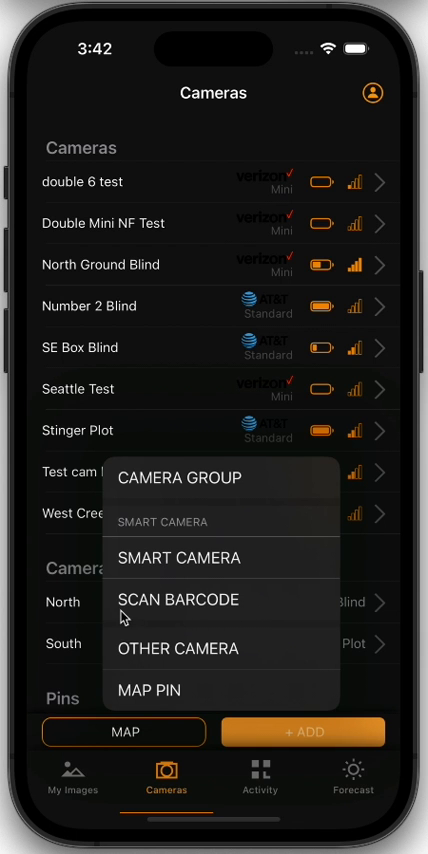
mouse_move(208, 614)
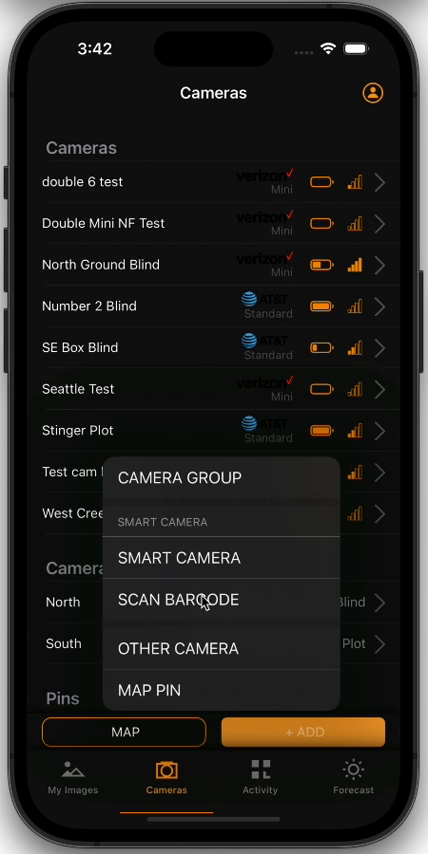
mouse_move(202, 566)
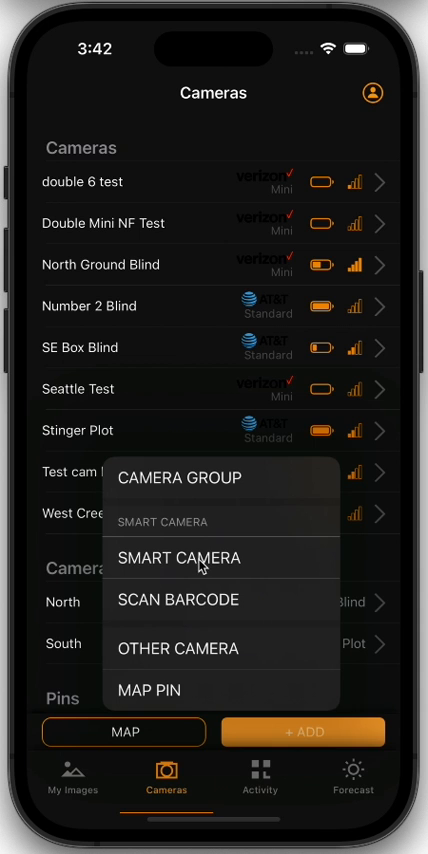
left_click(180, 558)
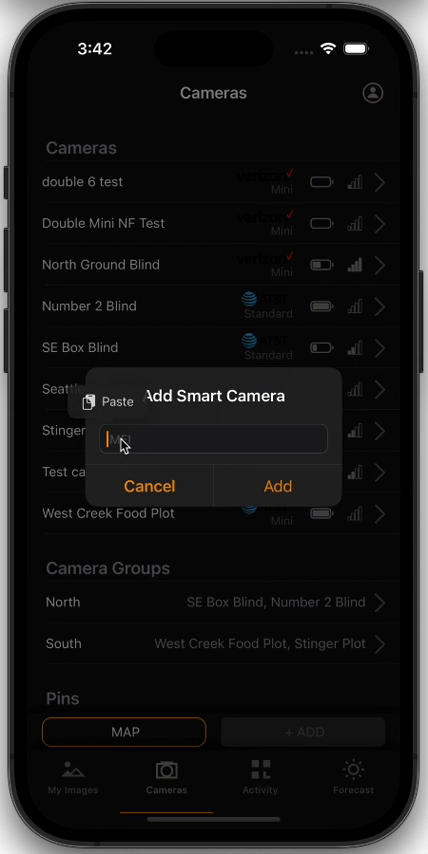
left_click(114, 400)
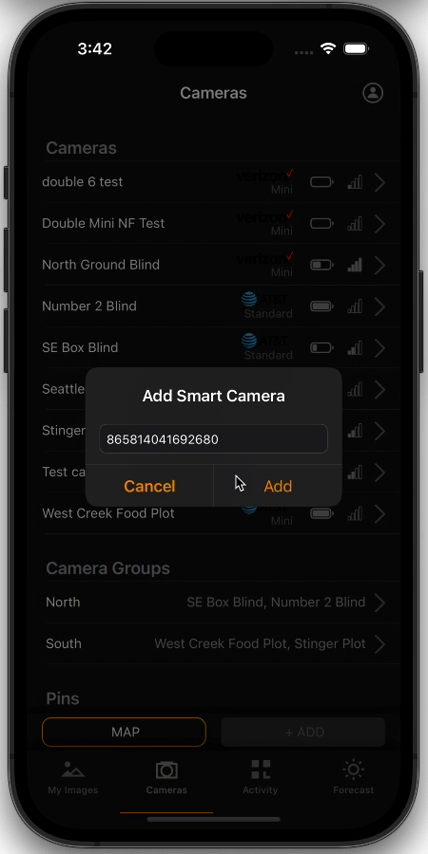
mouse_move(208, 458)
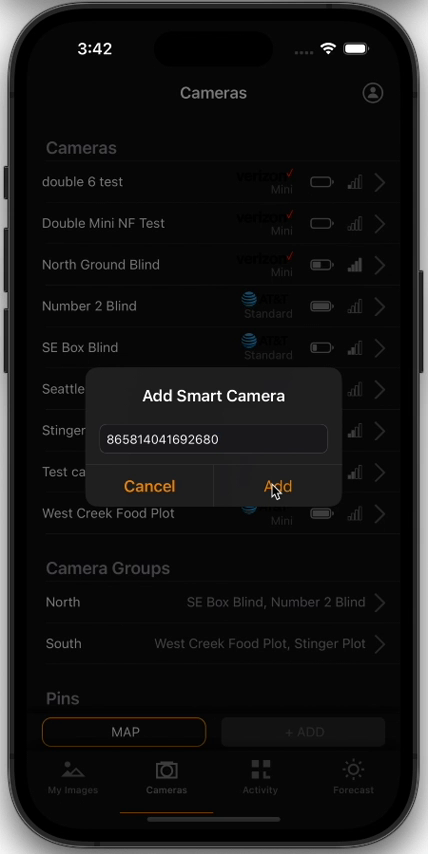
left_click(276, 486)
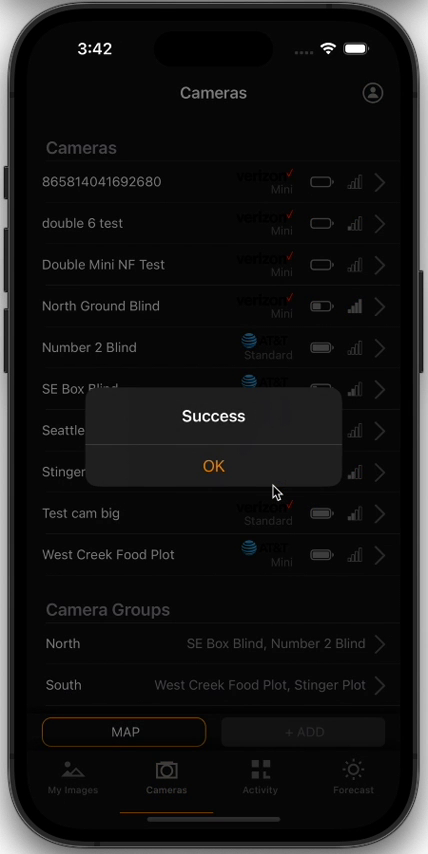
Dismiss the success alert and save the new camera's name as 'Camera'
left_click(212, 466)
type("Camera")
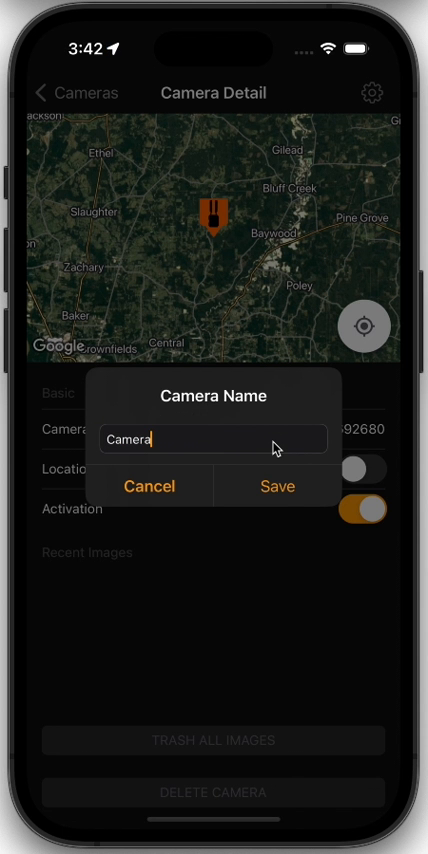
left_click(276, 488)
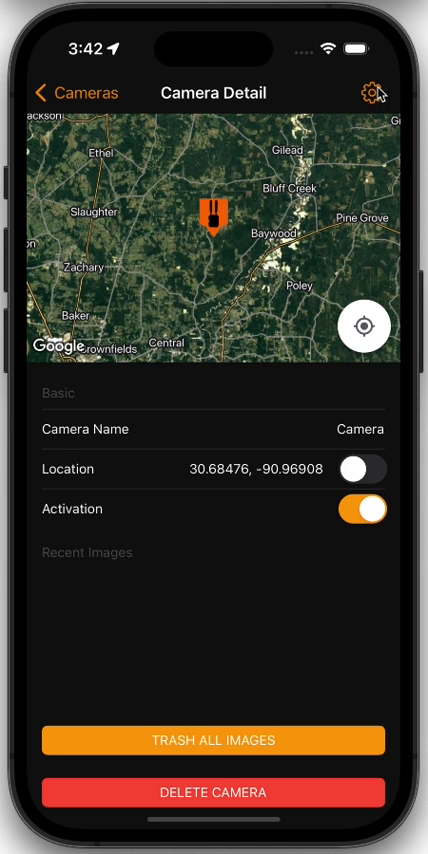
mouse_move(268, 532)
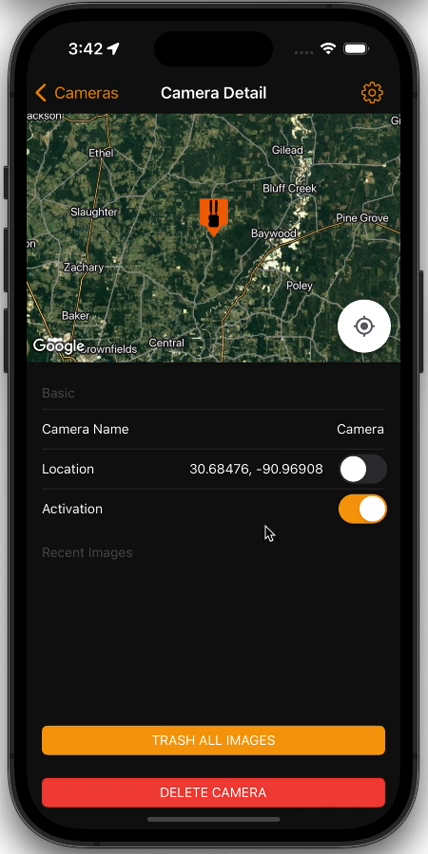
mouse_move(208, 612)
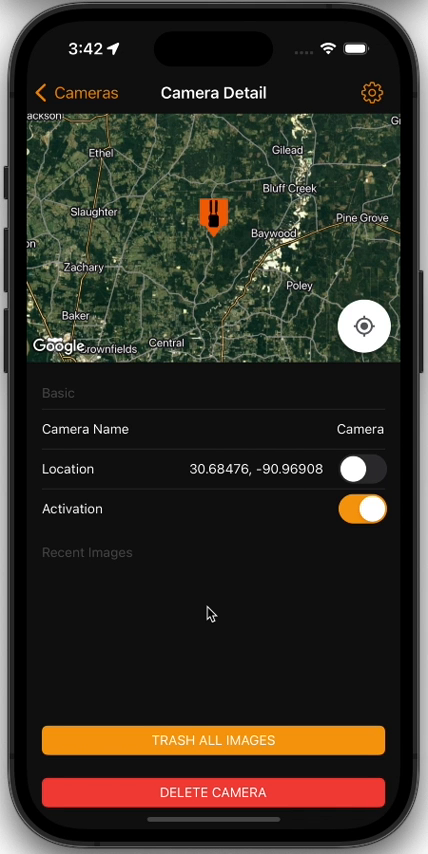